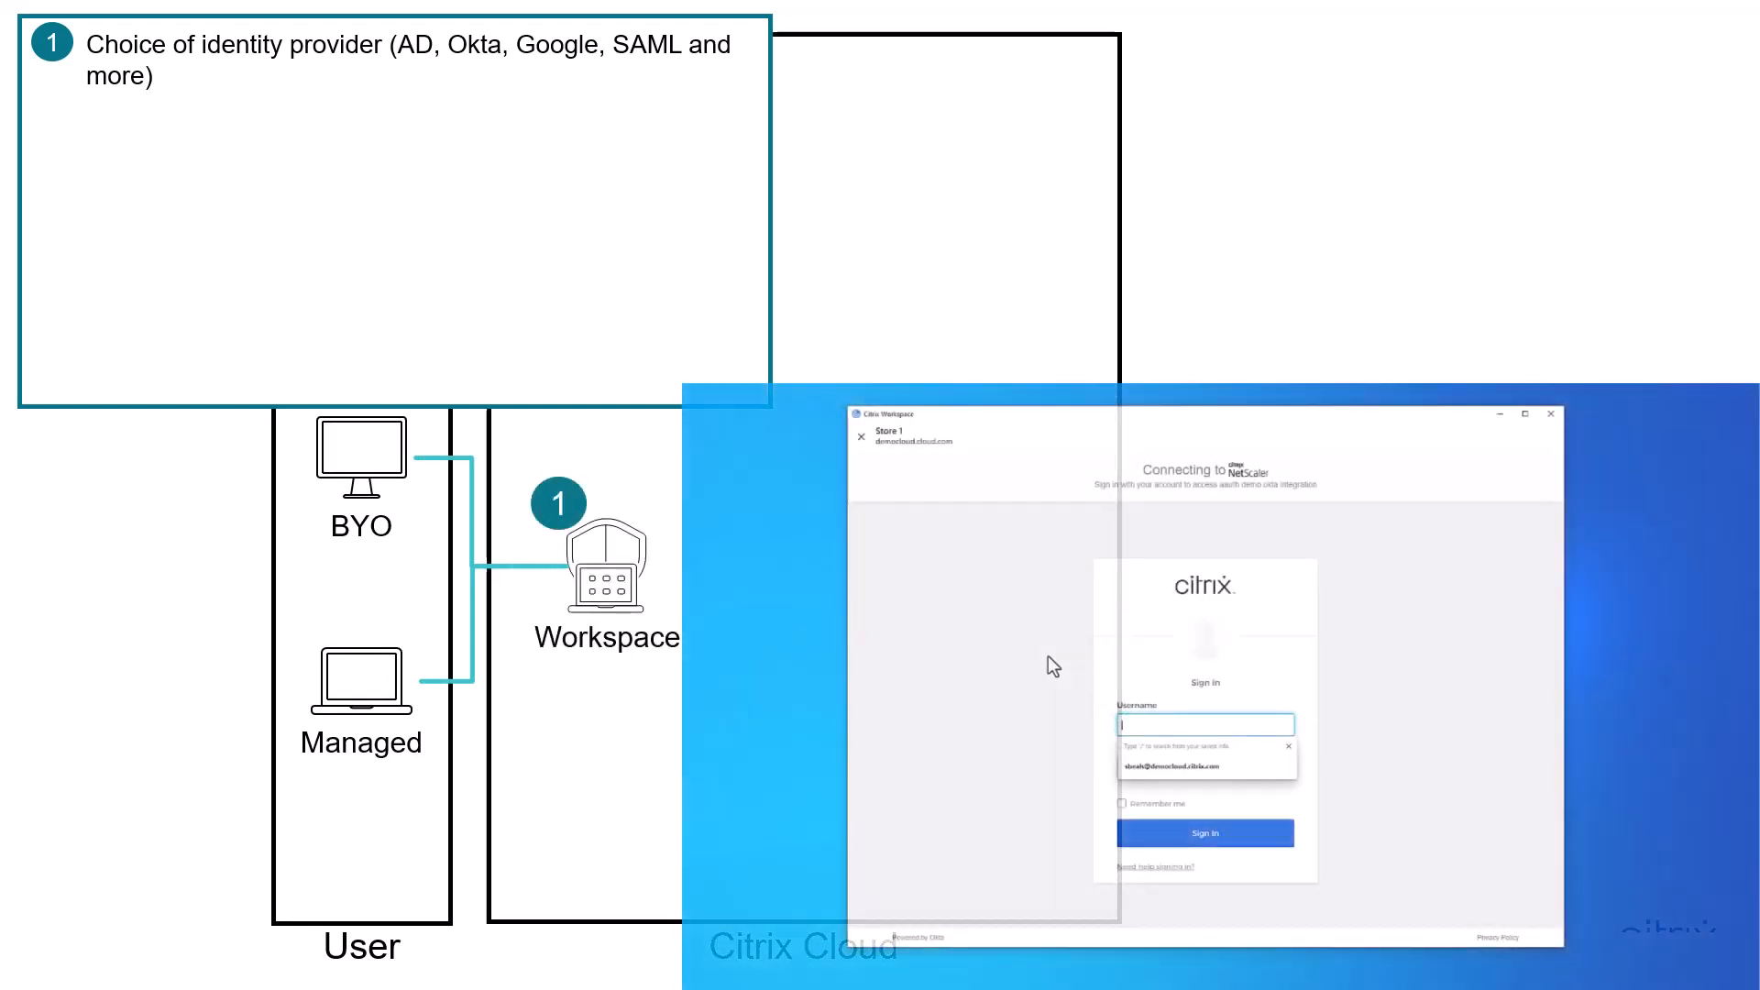
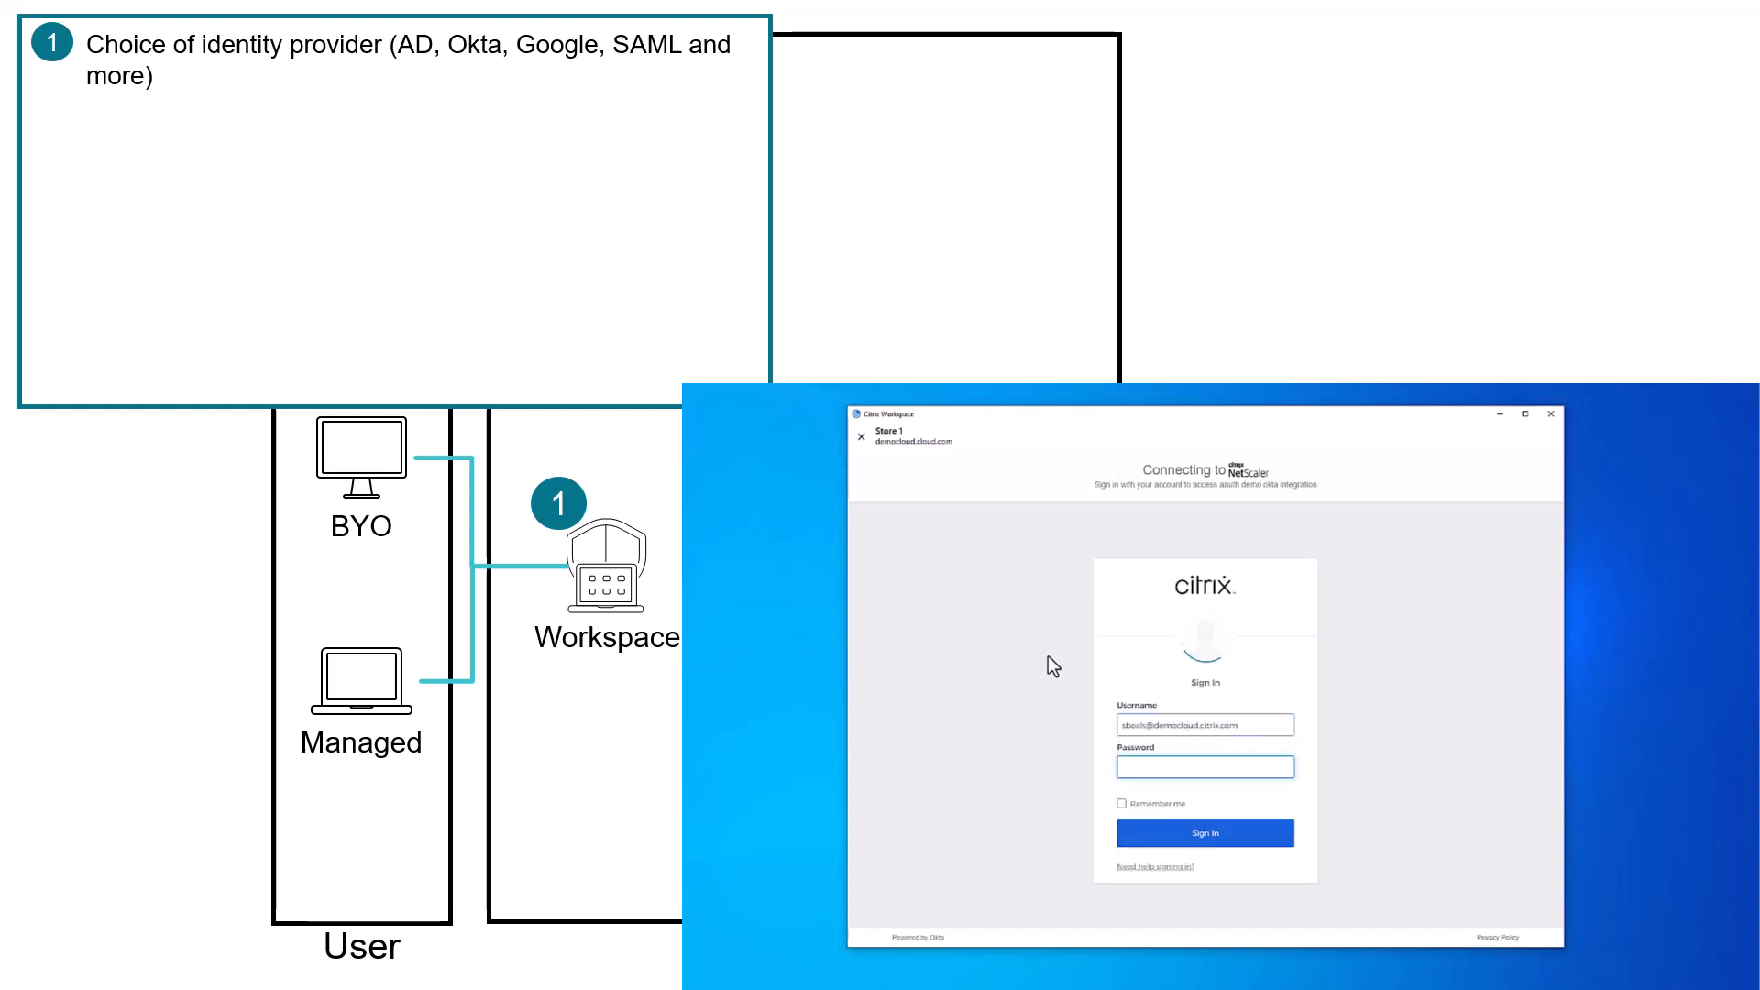
pyautogui.click(1204, 766)
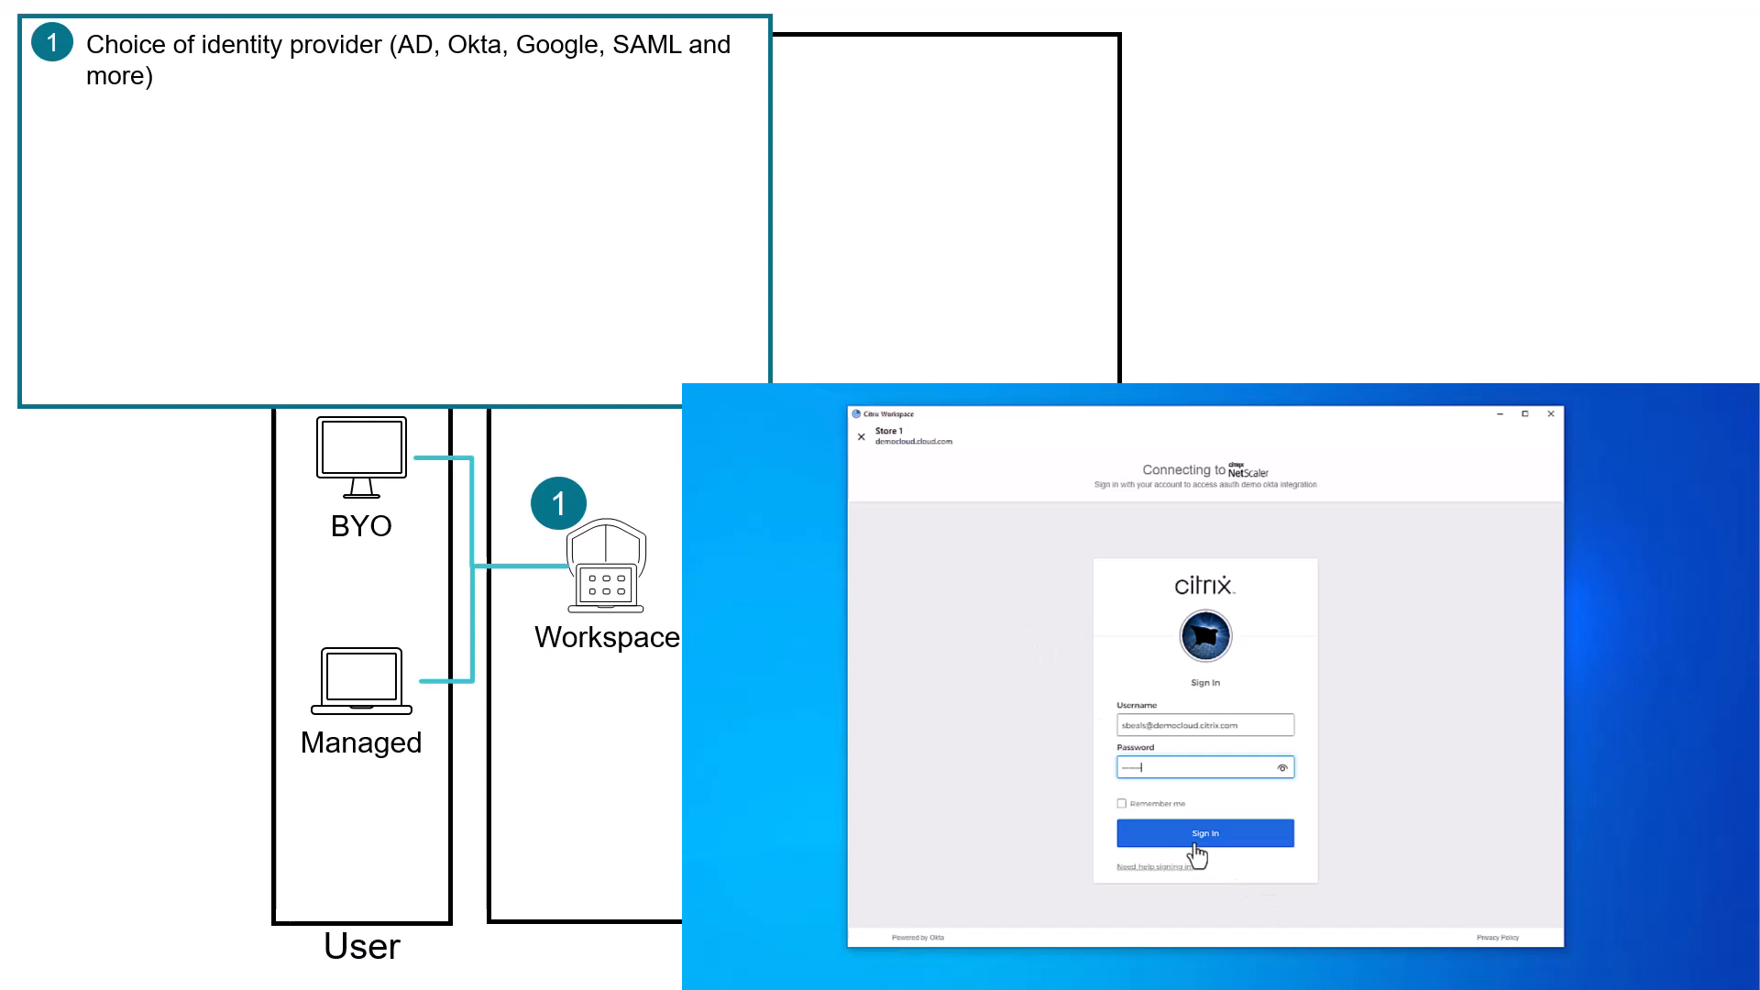
pyautogui.click(1204, 832)
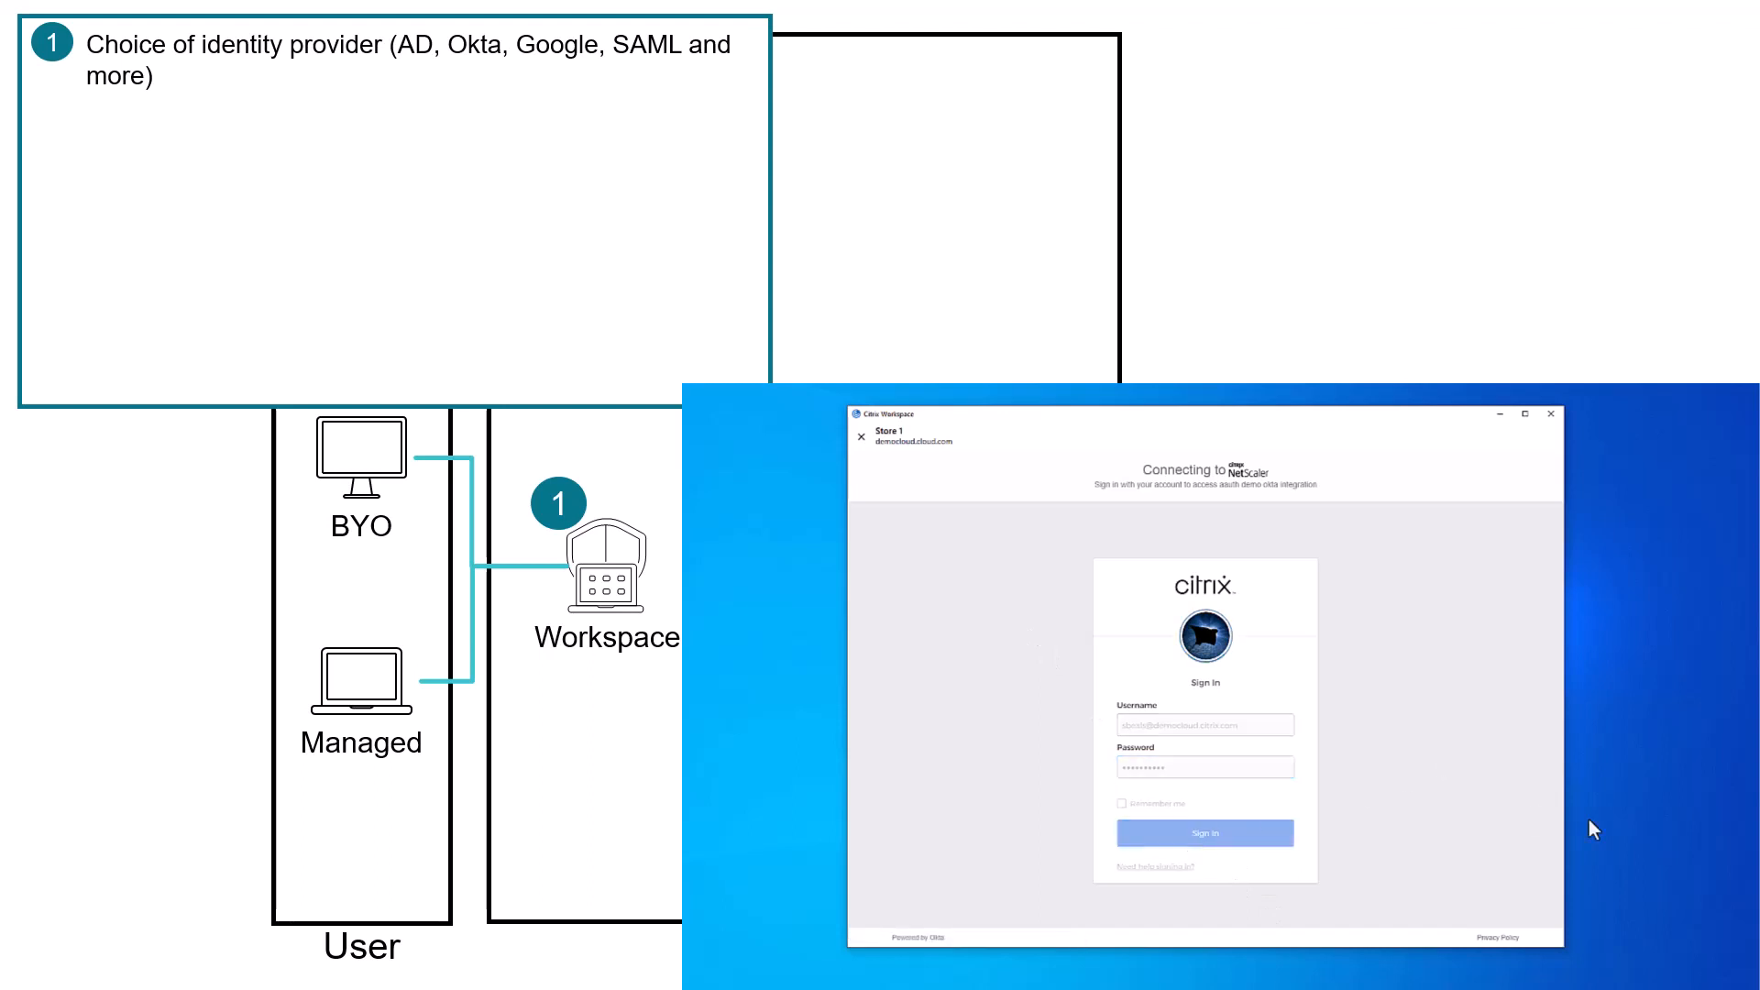
pyautogui.click(1205, 832)
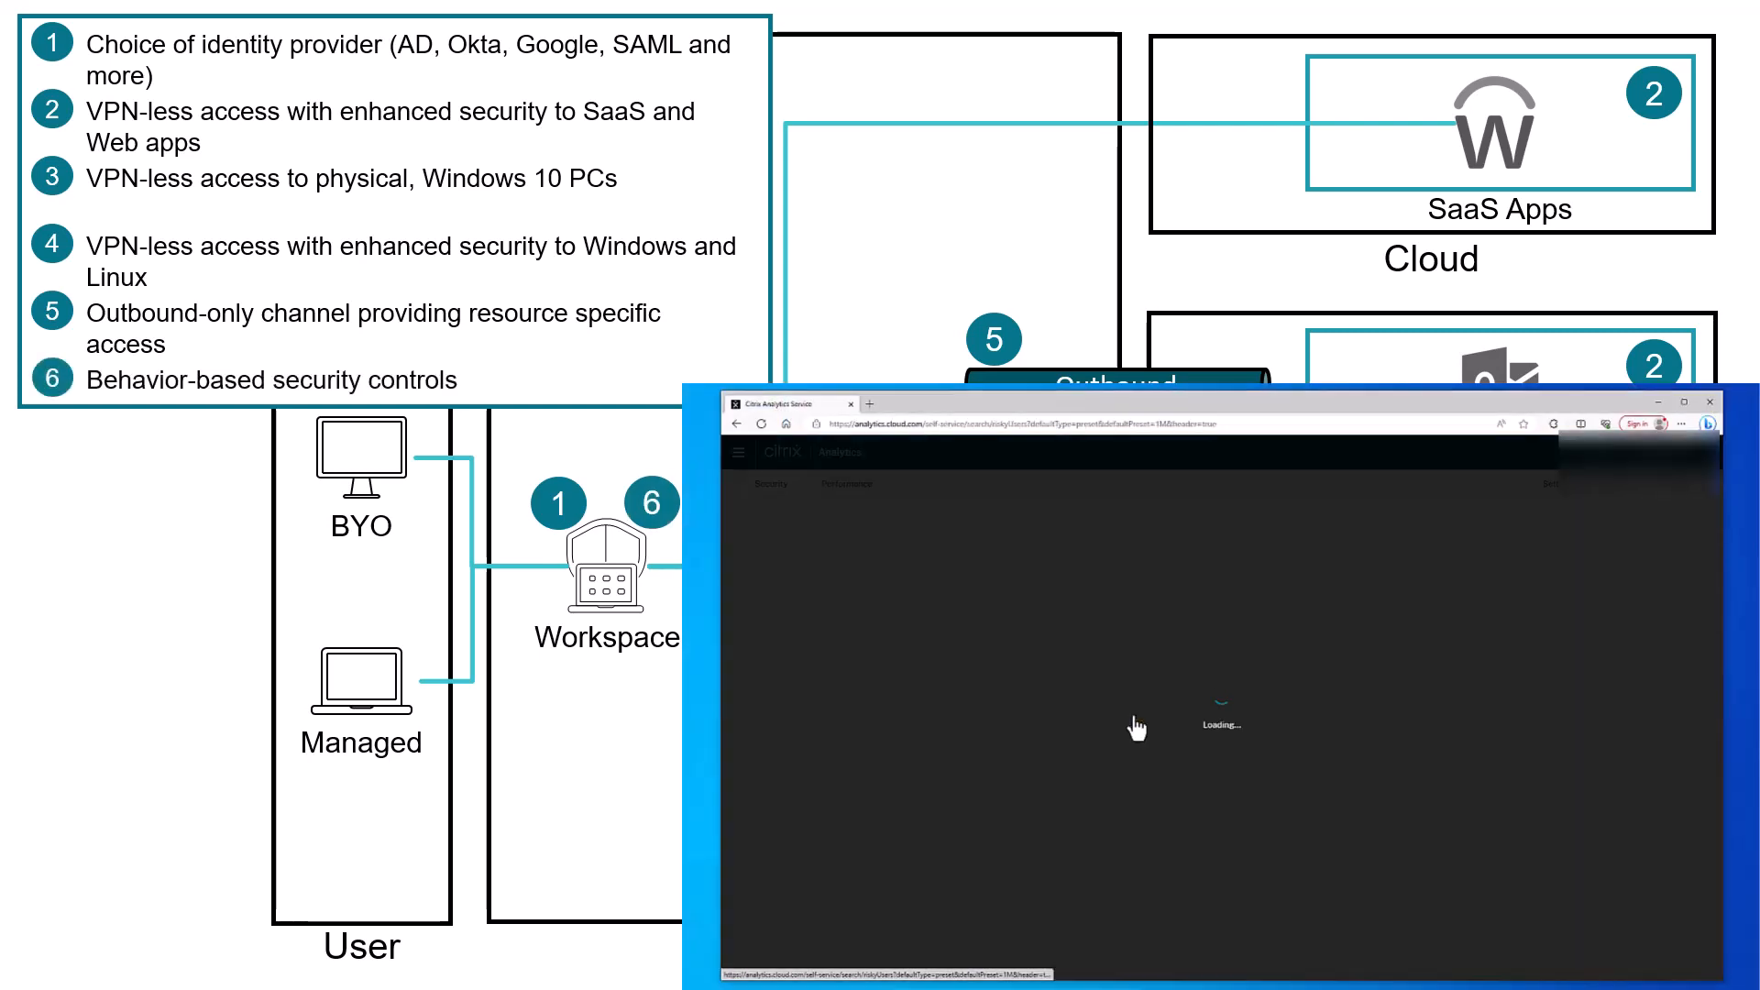
pyautogui.moveTo(1089, 733)
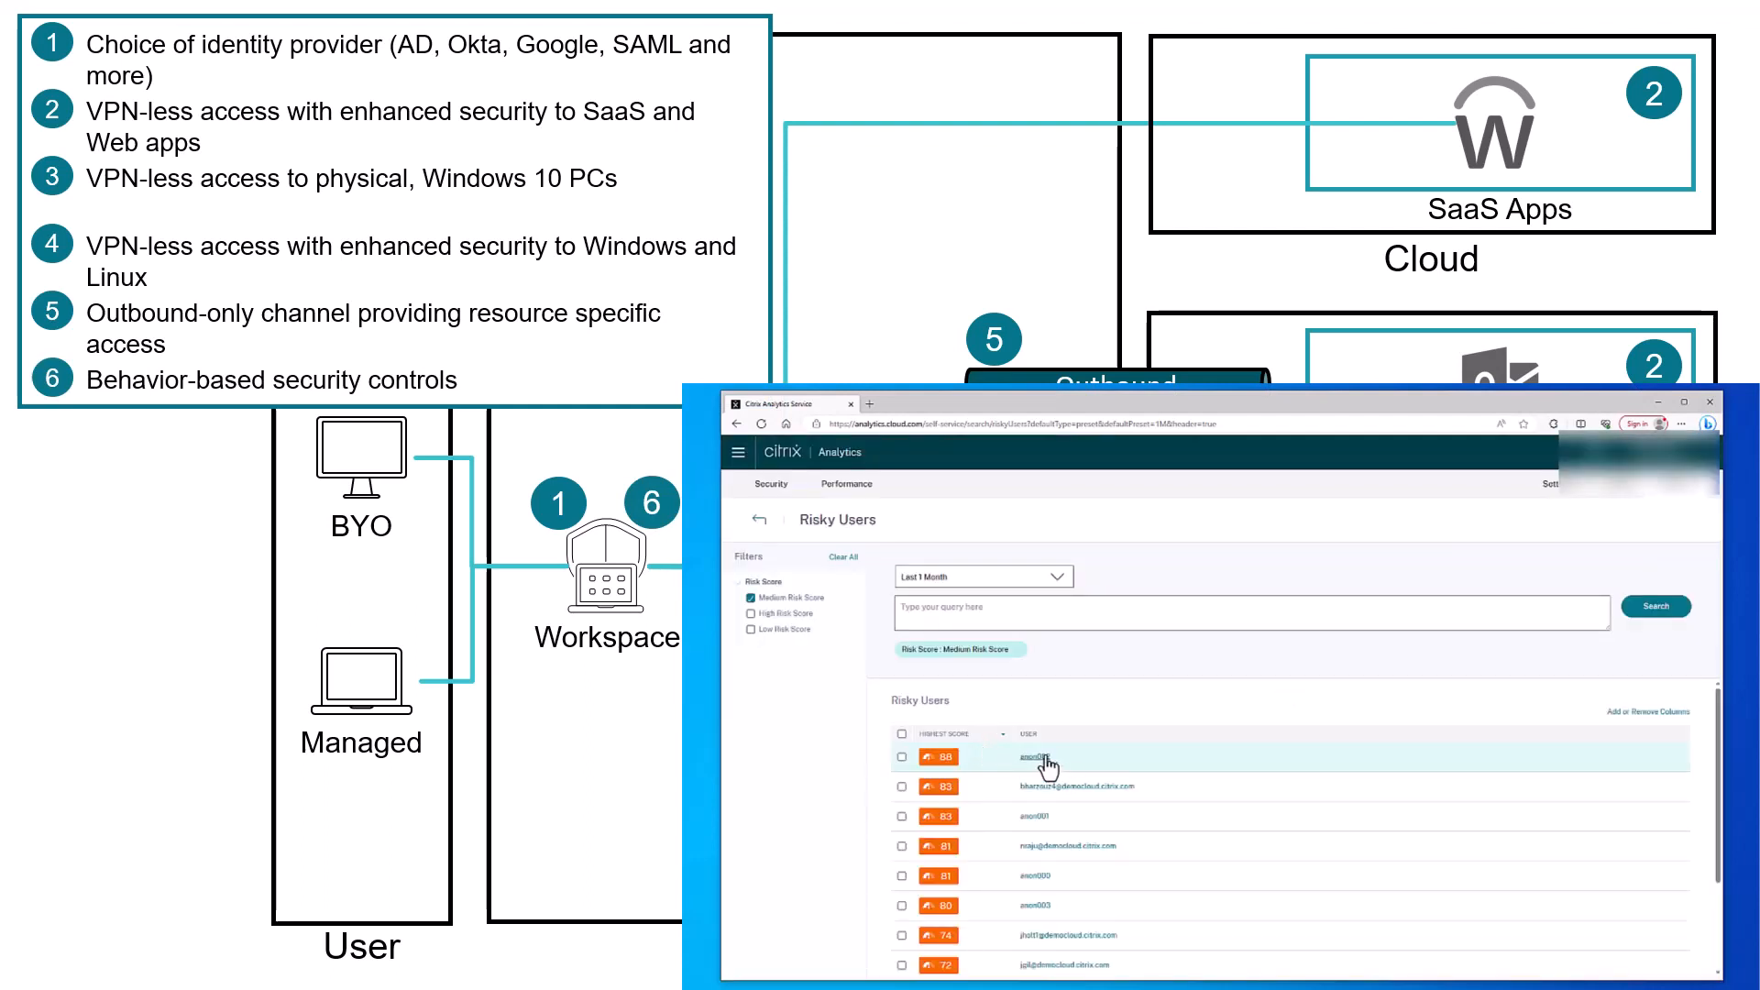
# Step: Review risky user anon002's risk timeline details
pyautogui.click(1032, 757)
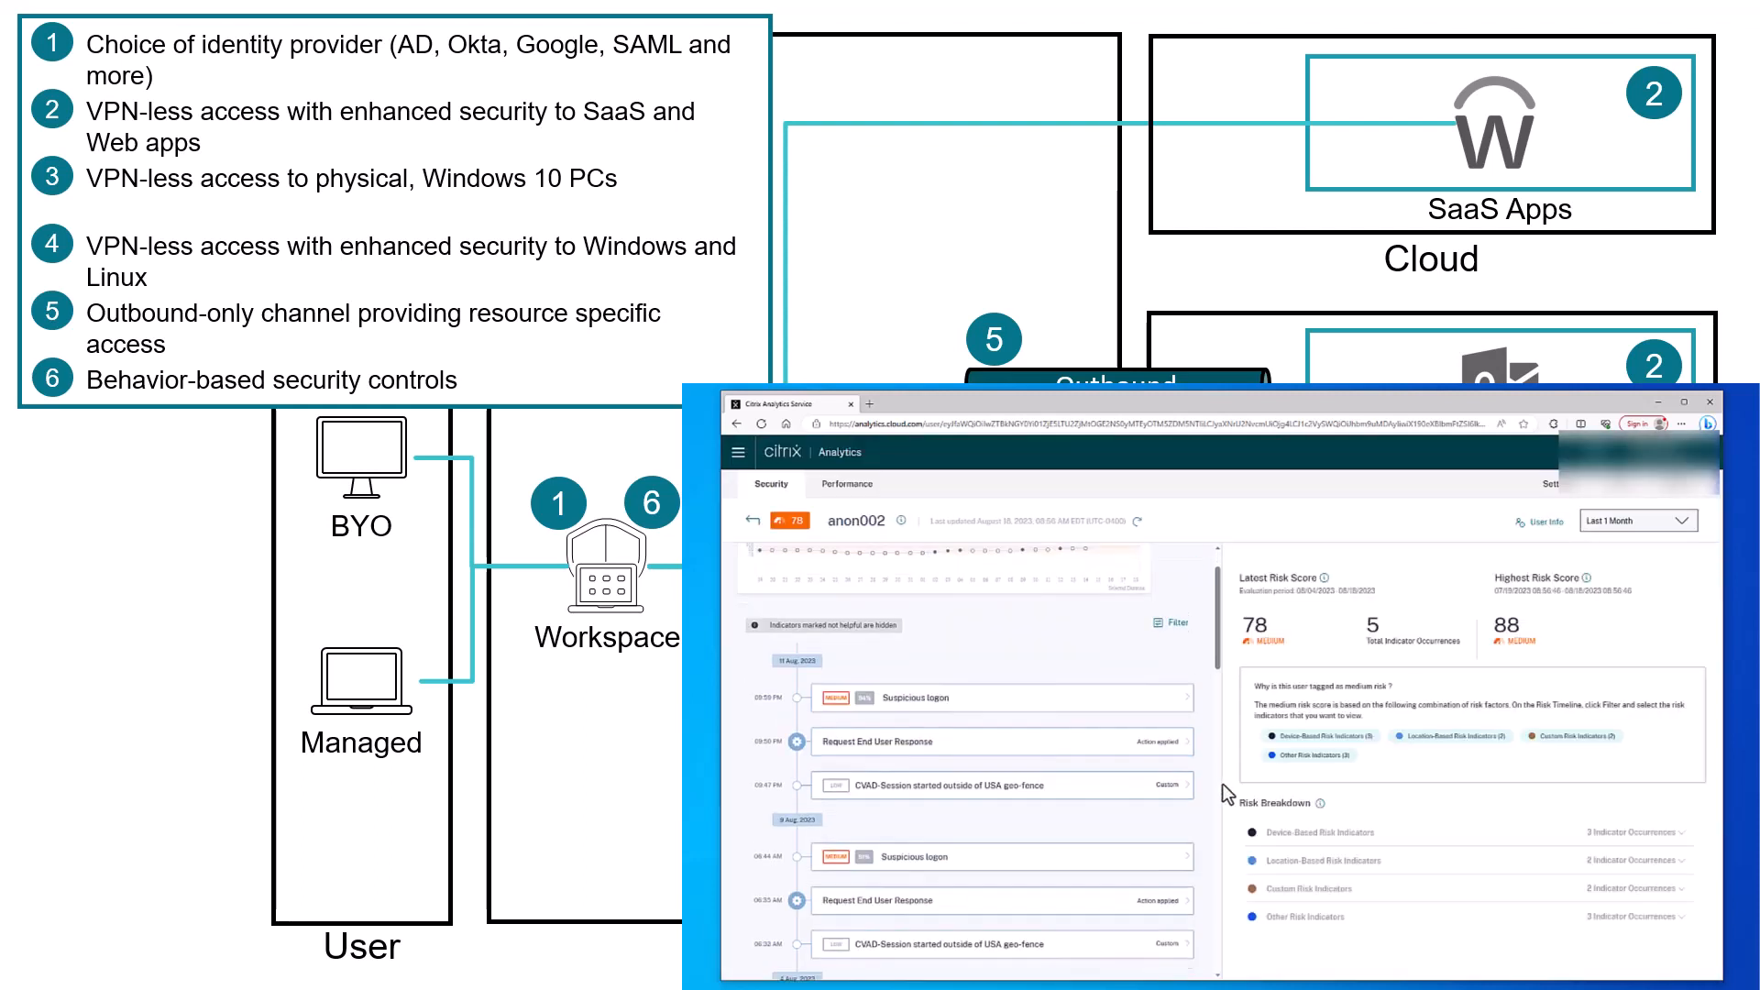
pyautogui.scroll(-3)
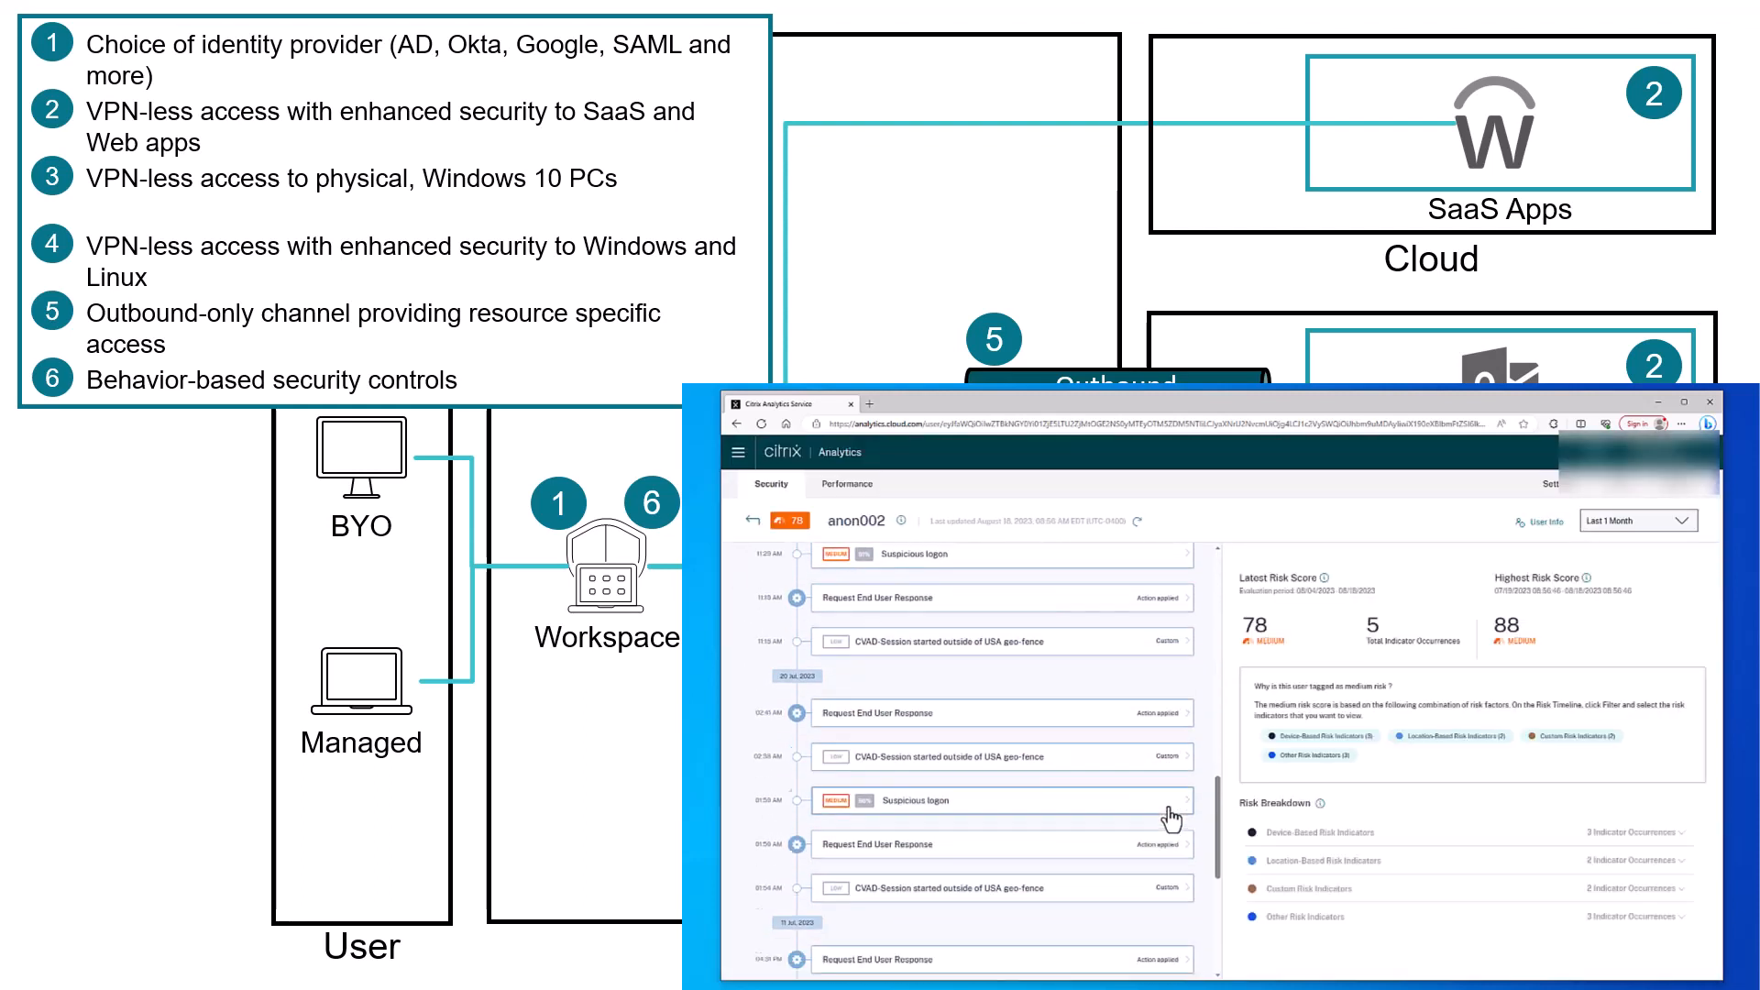
pyautogui.scroll(-3)
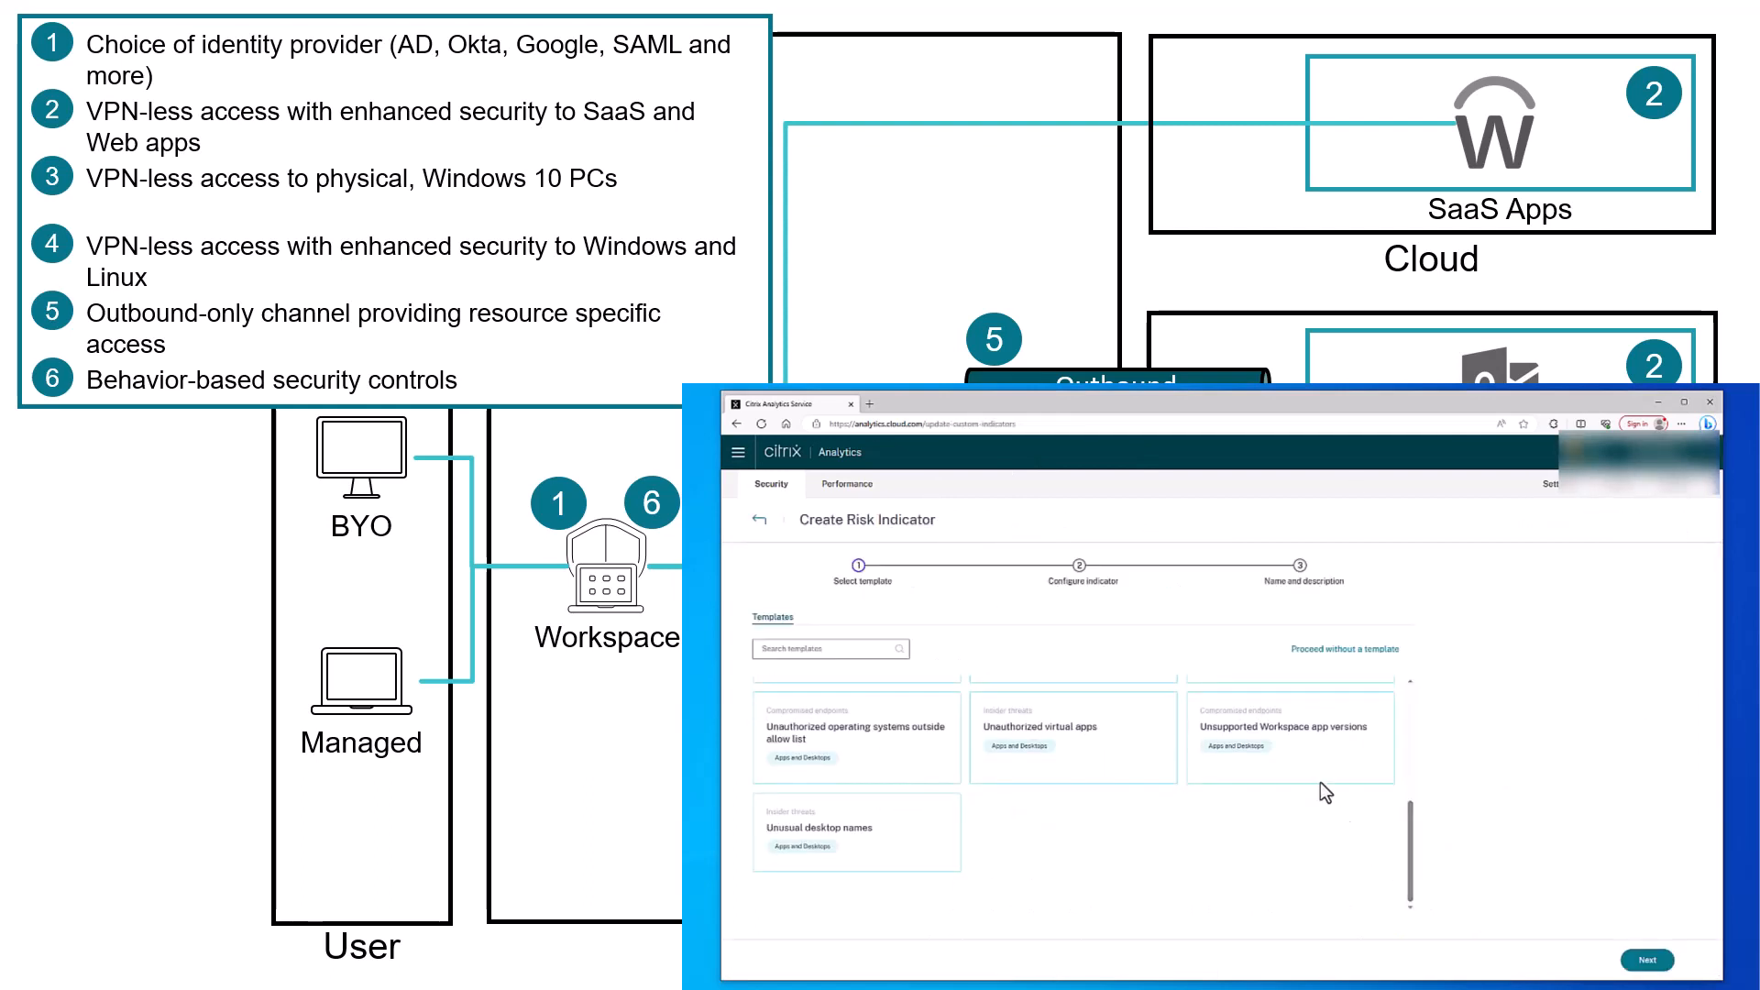
# Step: Apply the Unsupported Workspace app versions template and create the risk indicator
pyautogui.click(1289, 737)
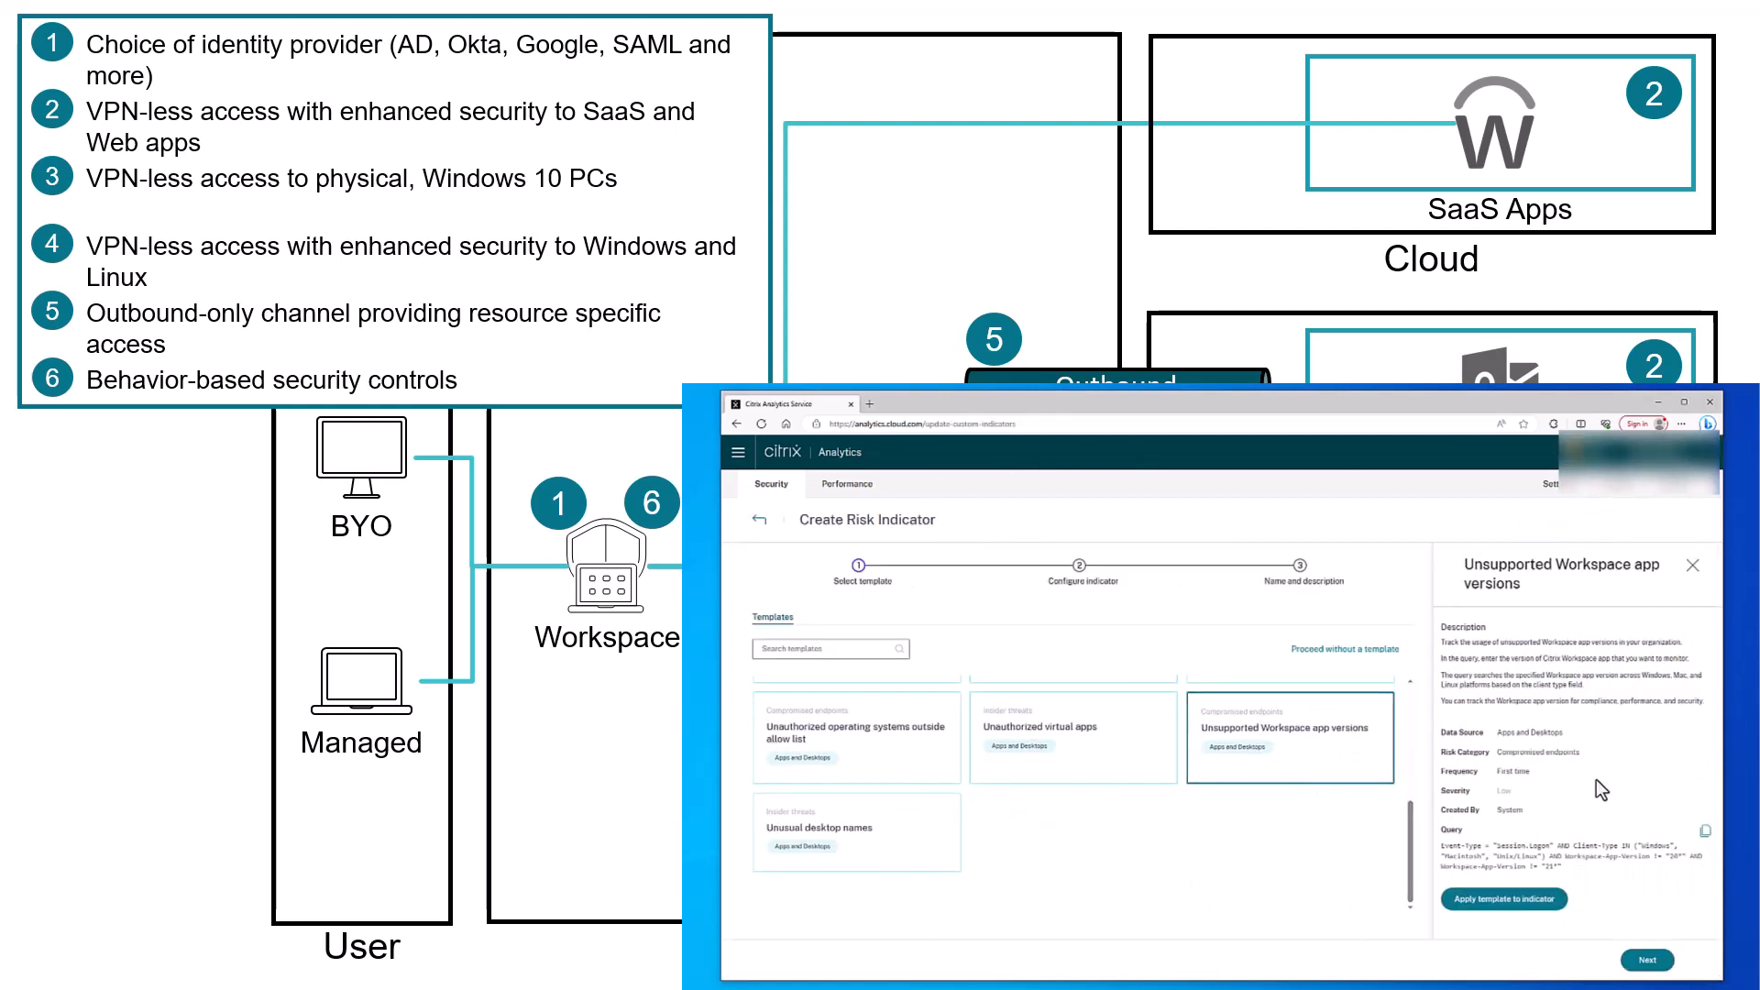
pyautogui.click(1504, 898)
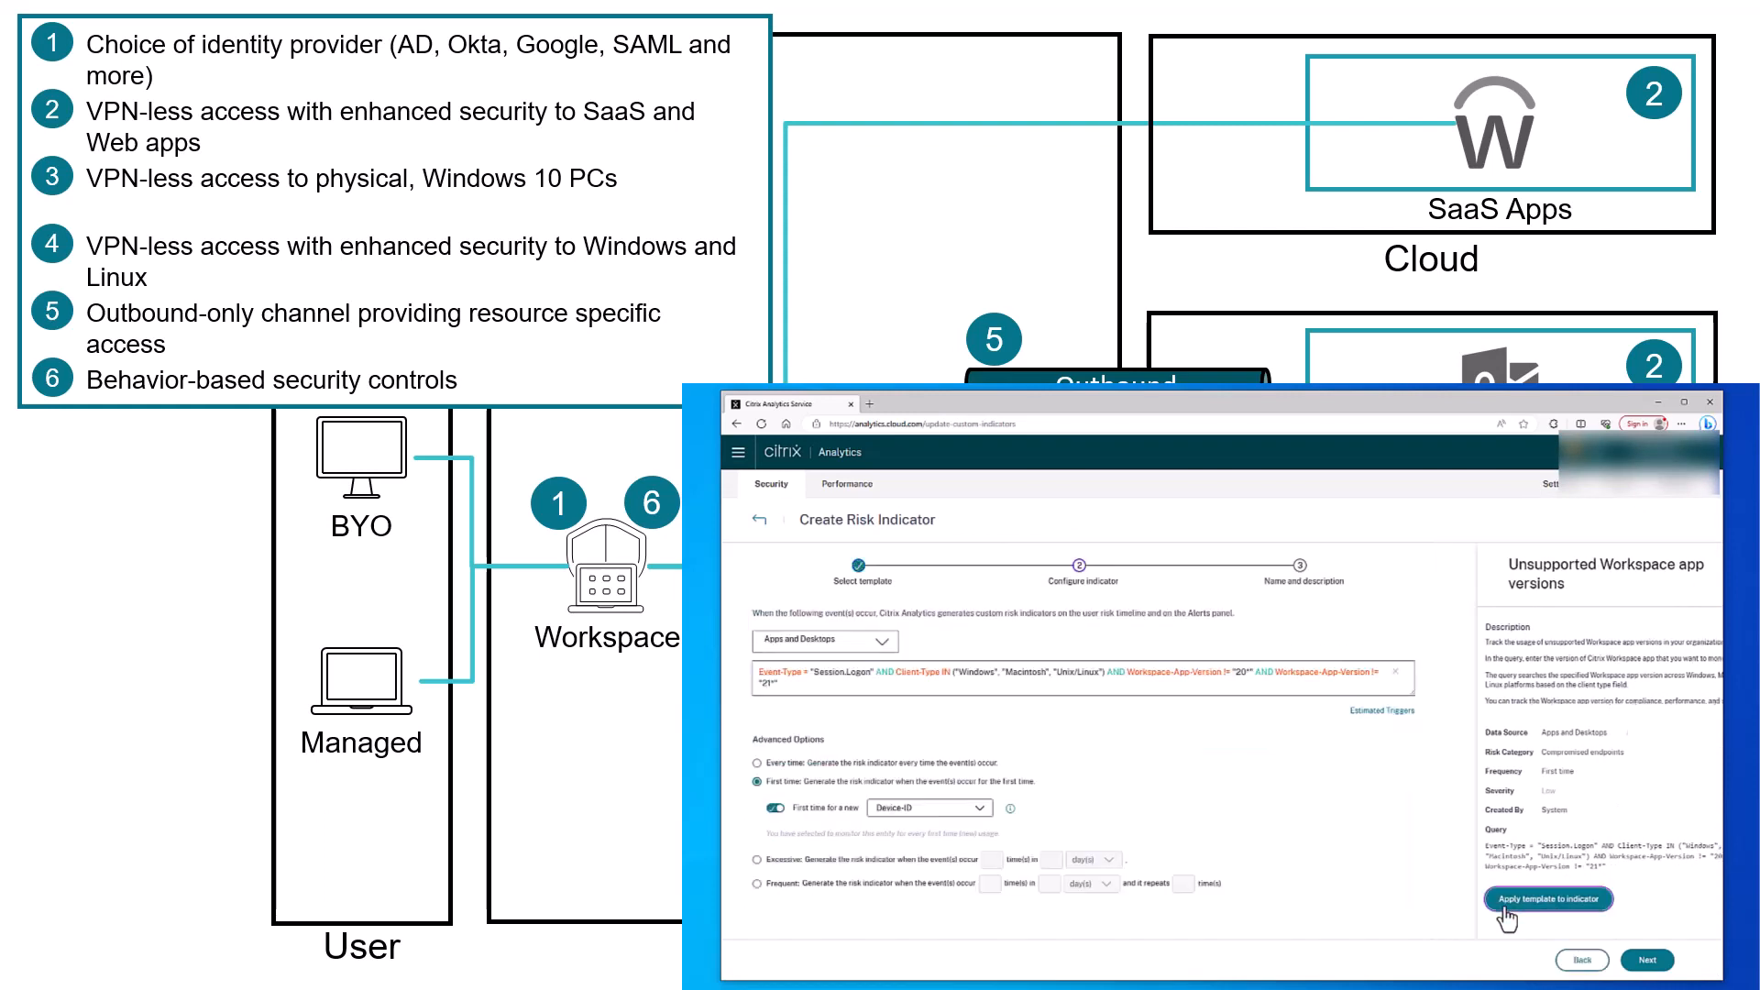
pyautogui.click(1547, 899)
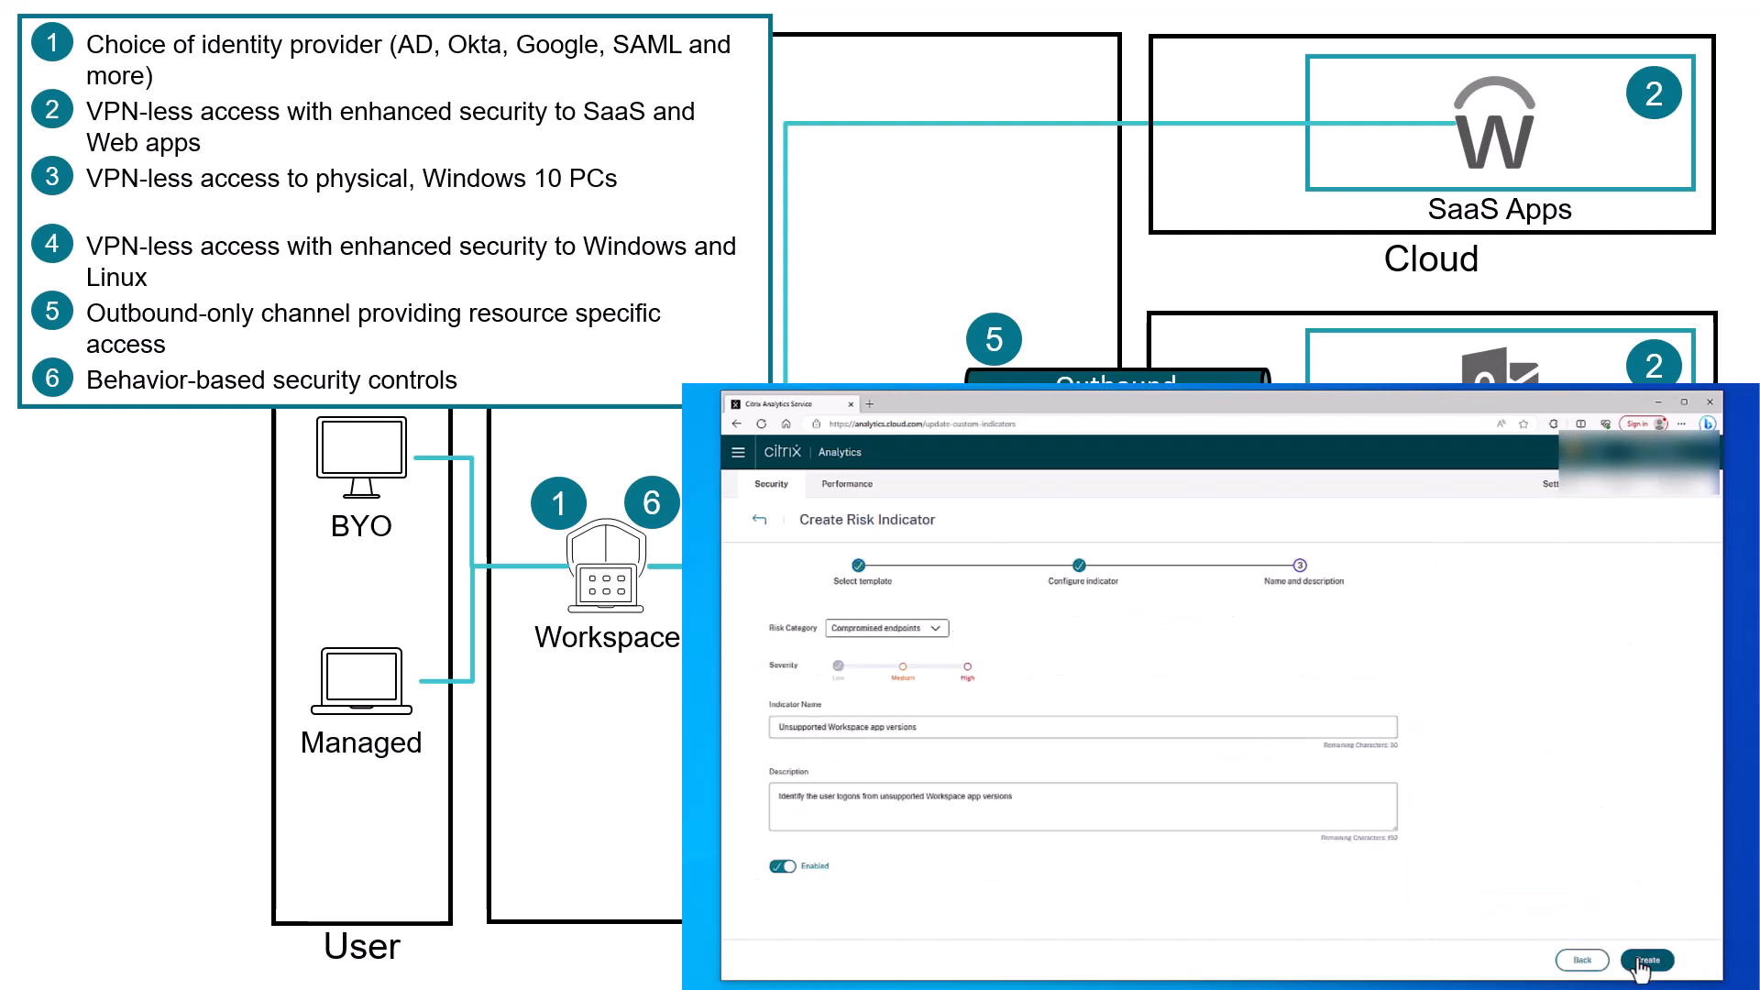
pyautogui.click(1647, 959)
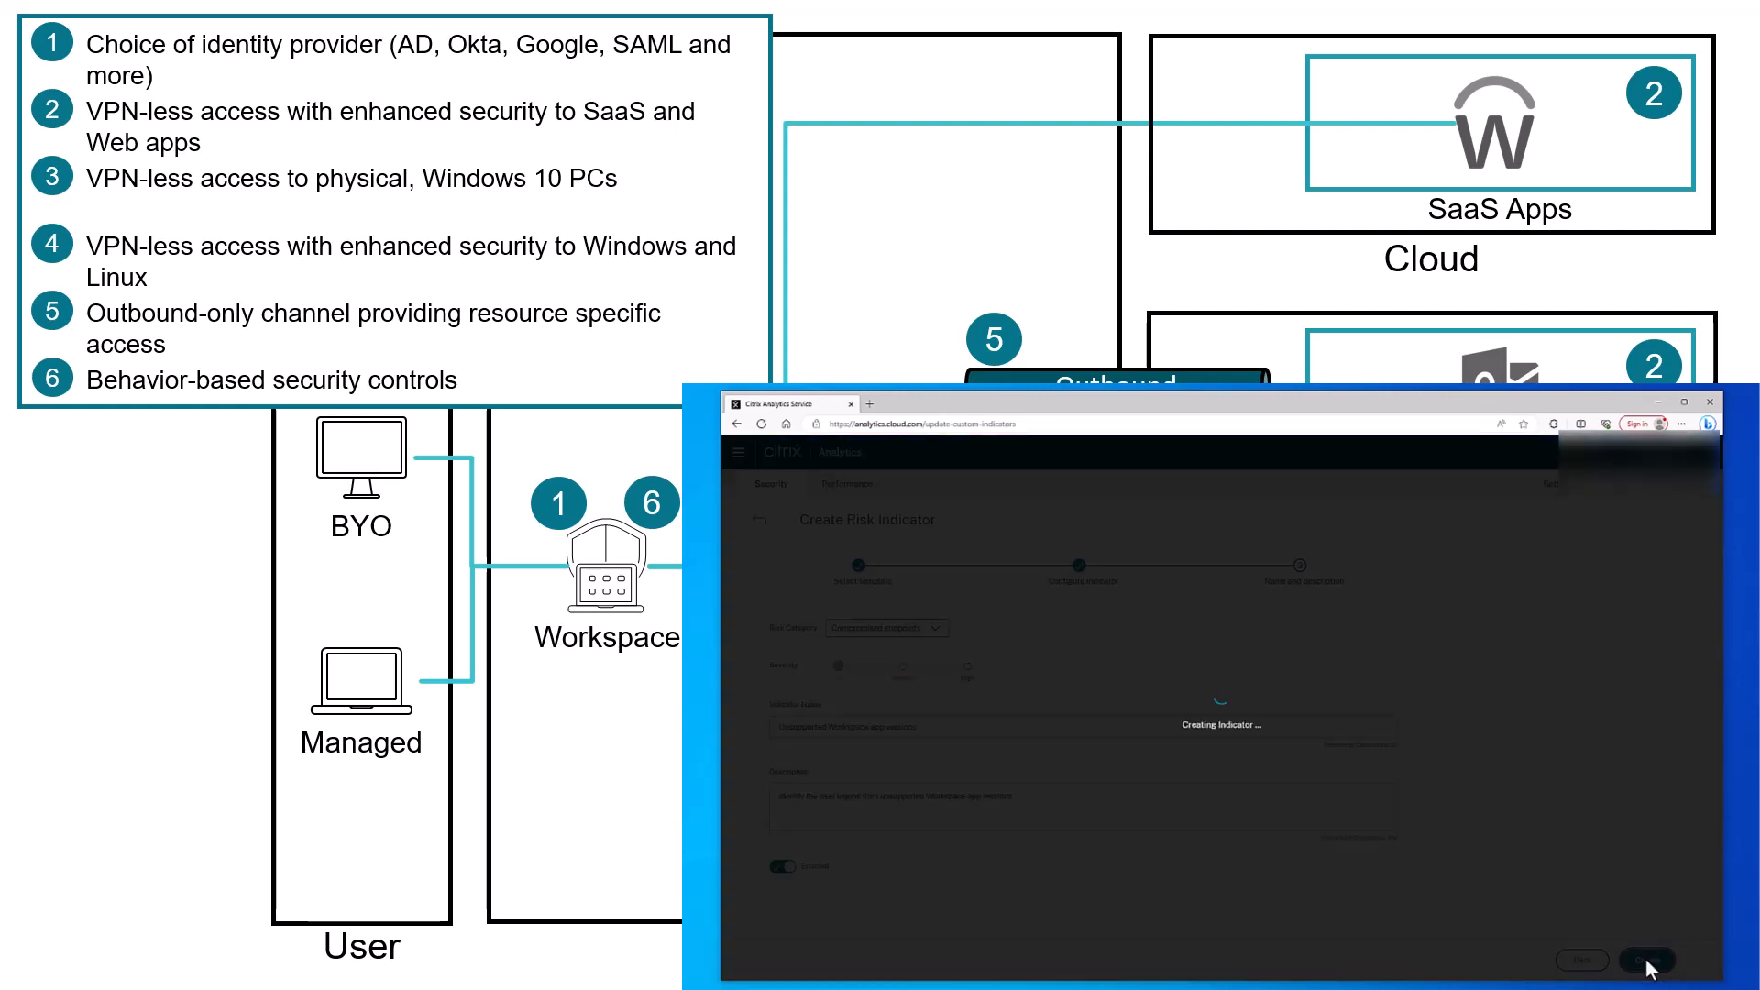